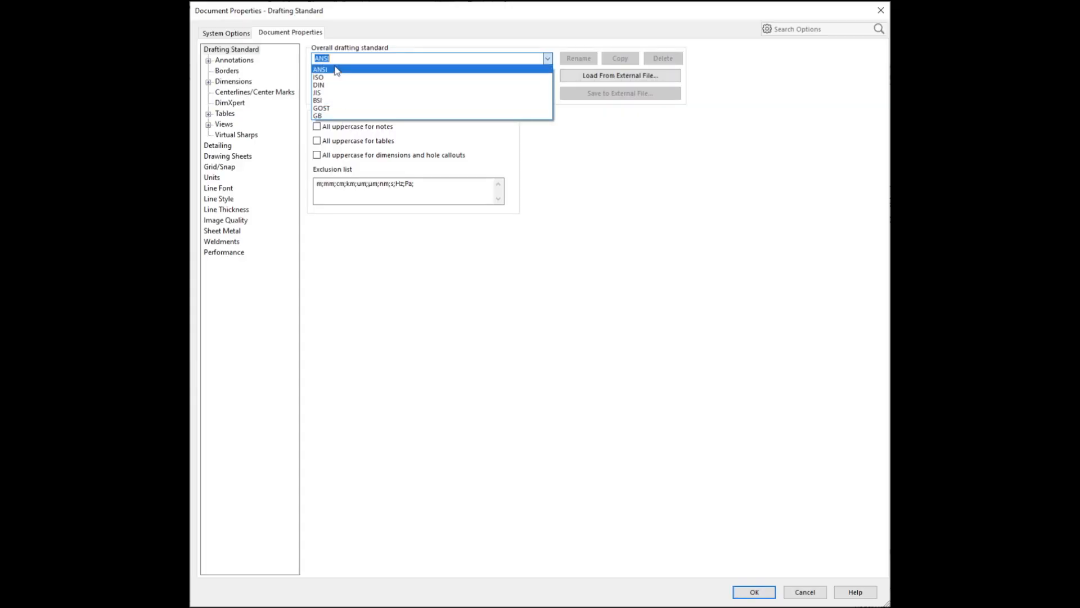
pyautogui.moveTo(342, 85)
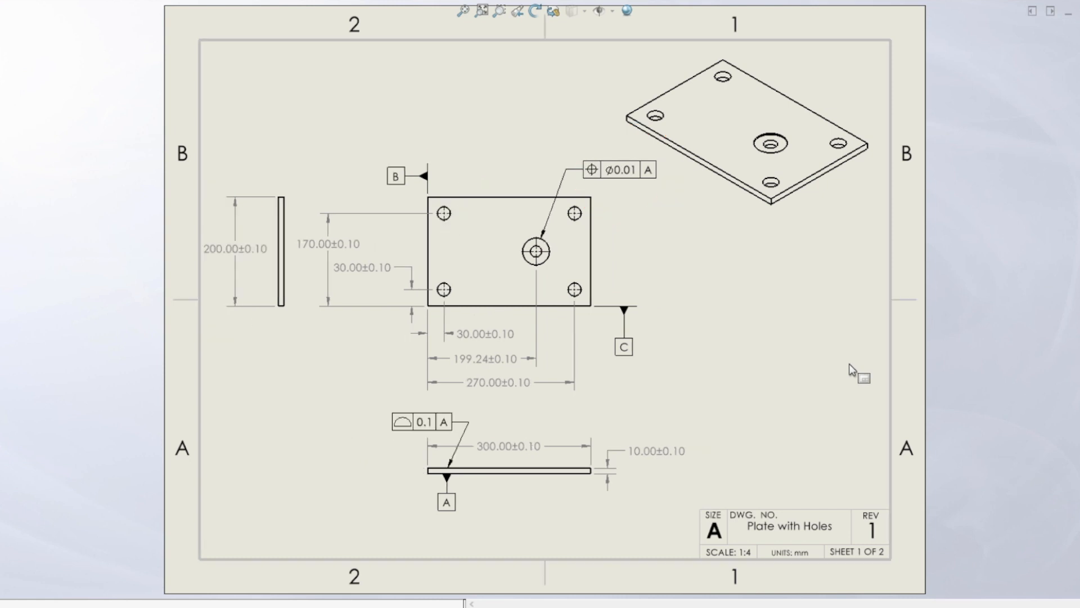
pyautogui.click(422, 422)
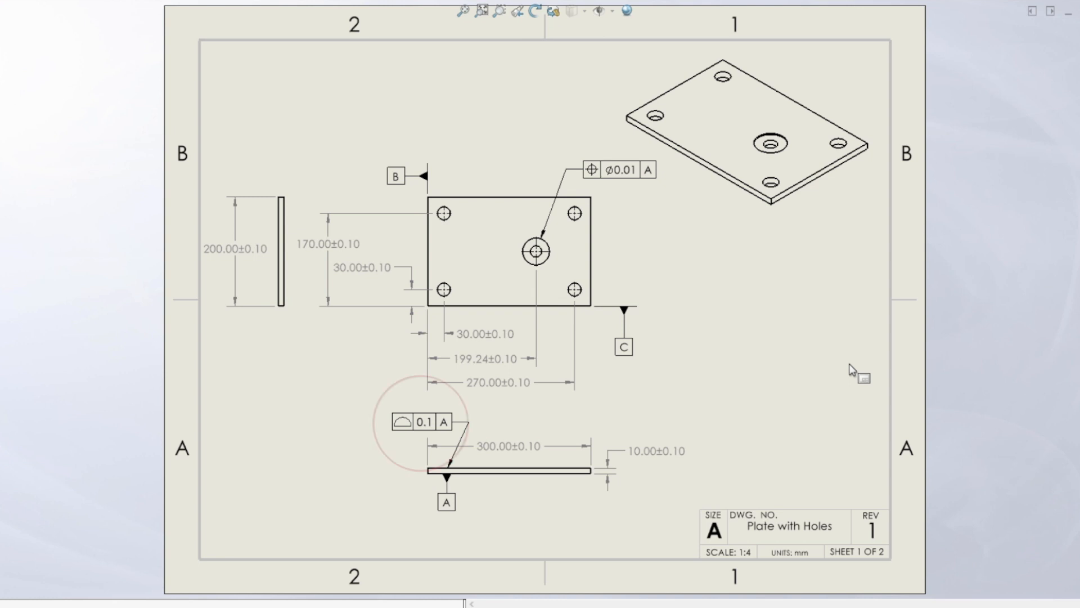
pyautogui.click(422, 422)
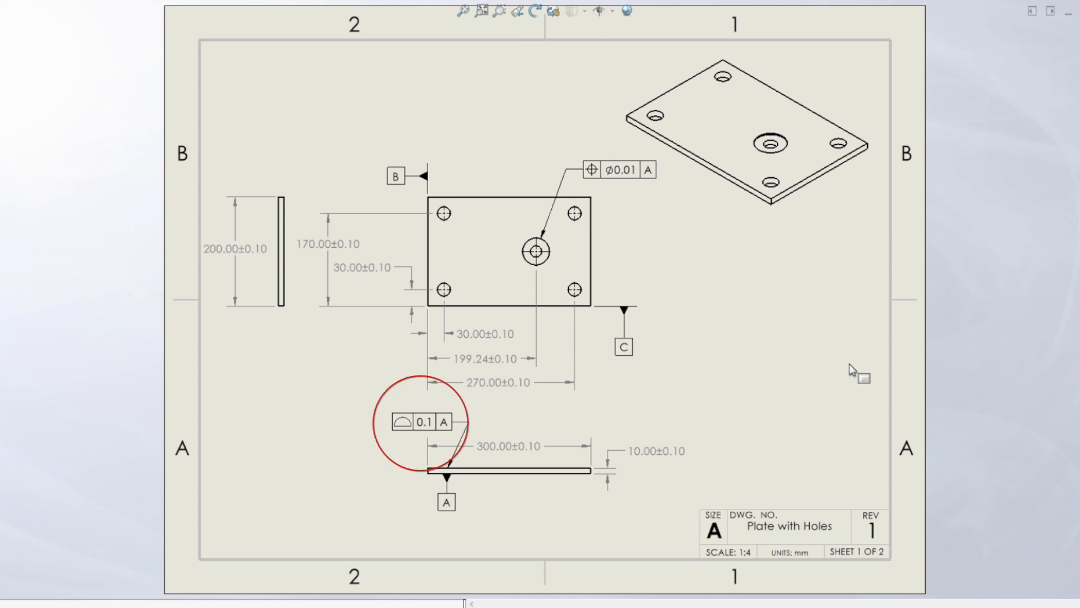